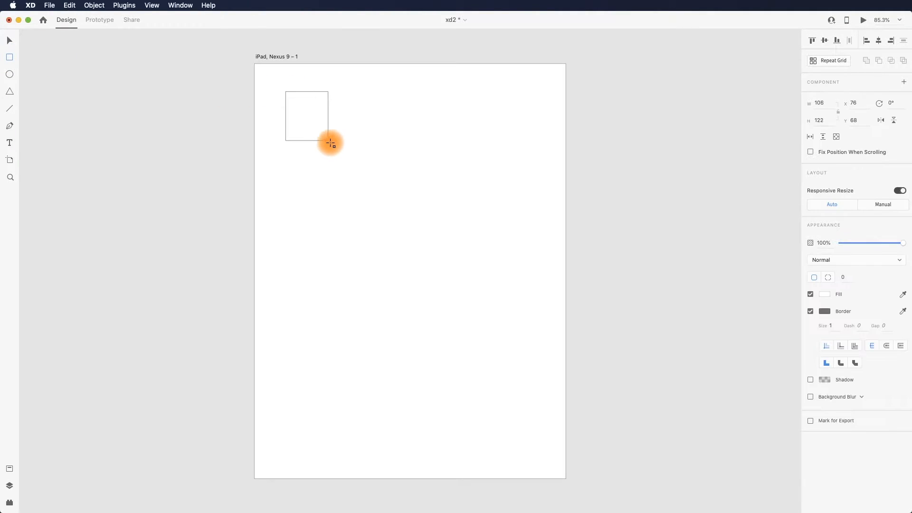
# Draw a 150×150 square with corner radius 20 and a red fill near the artboard's top-left
pyautogui.moveTo(329, 144); pyautogui.dragTo(342, 152)
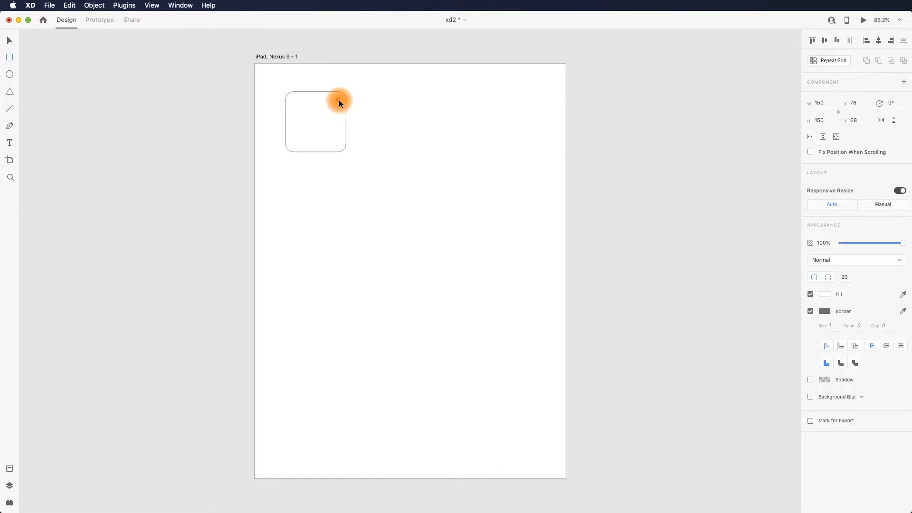
pyautogui.click(824, 294)
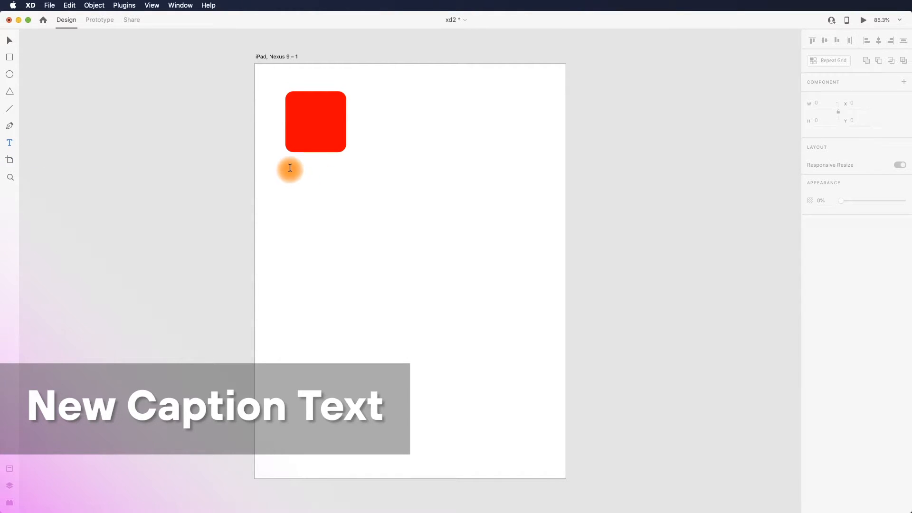
# Add a 'Caption' label and a '$ 12.99' price text side by side below the square
pyautogui.click(292, 169)
pyautogui.write('Caption')
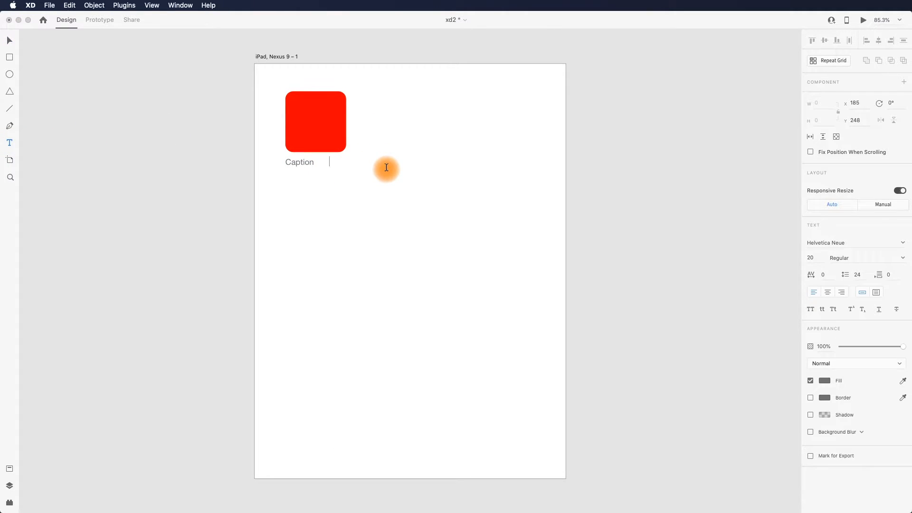
pyautogui.write('$')
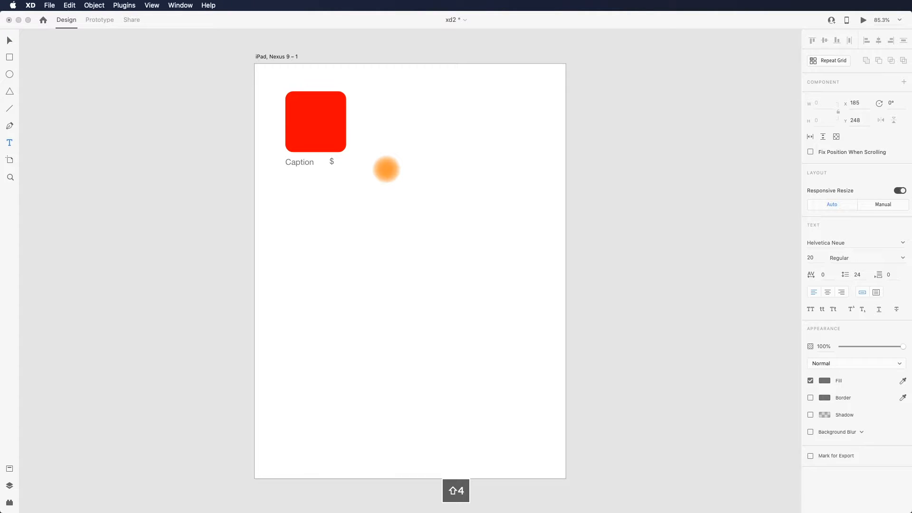
pyautogui.write('1')
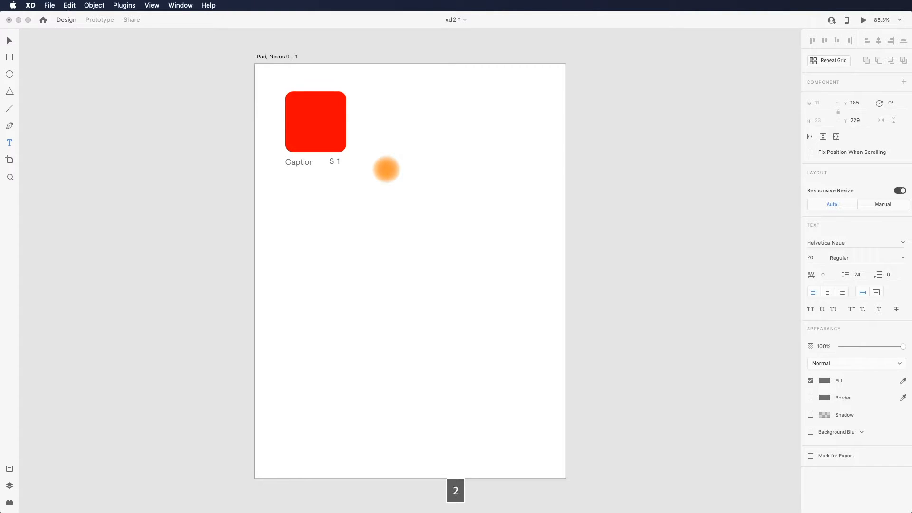
pyautogui.write('2.99')
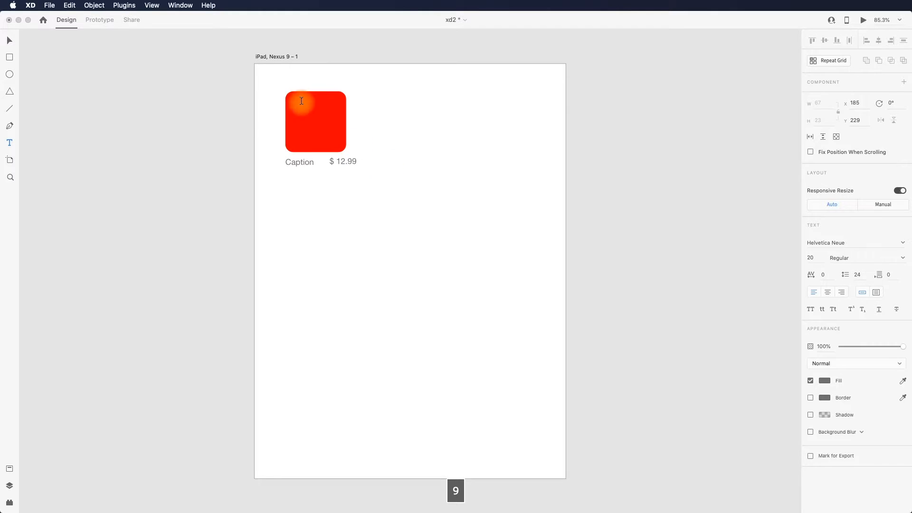
pyautogui.click(343, 161)
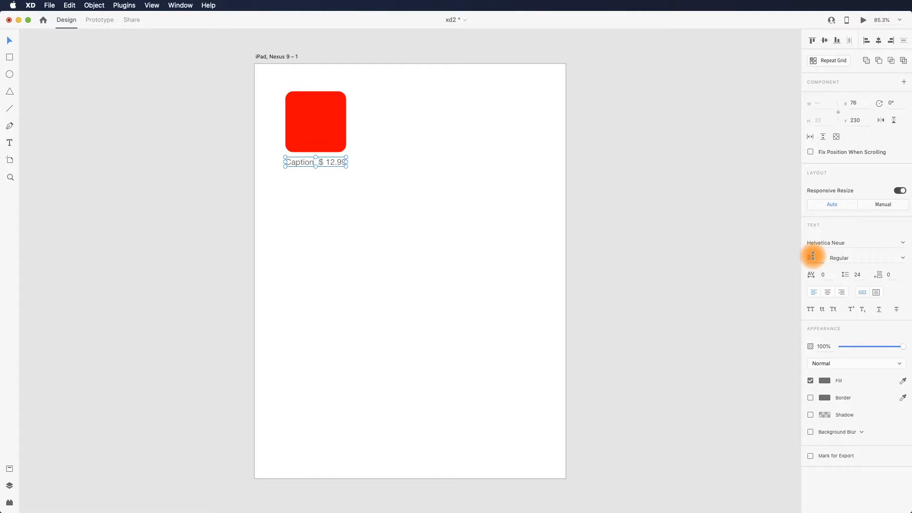
# Make the size-14 Caption label bold
pyautogui.click(441, 258)
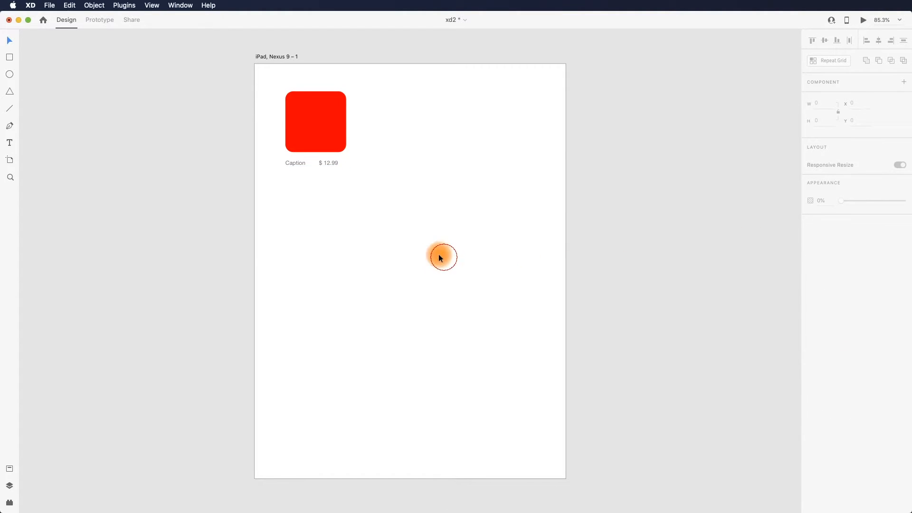
pyautogui.click(335, 163)
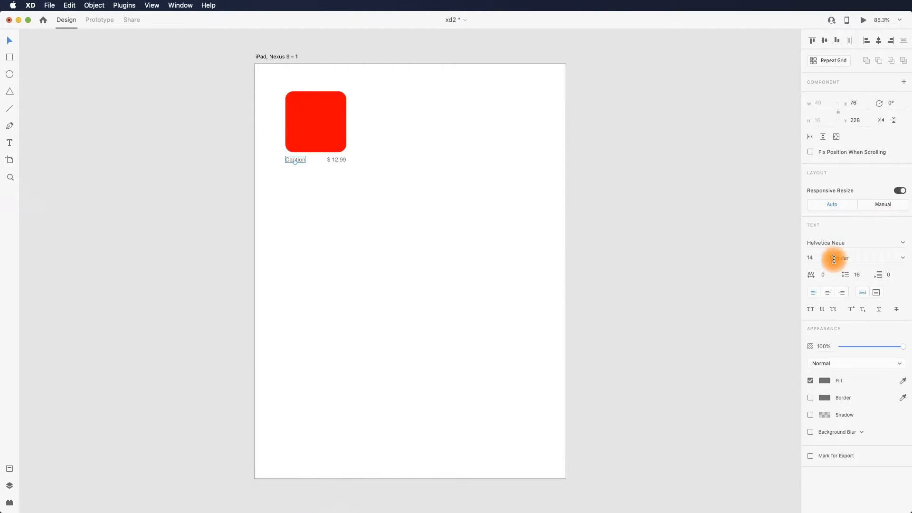
pyautogui.click(866, 257)
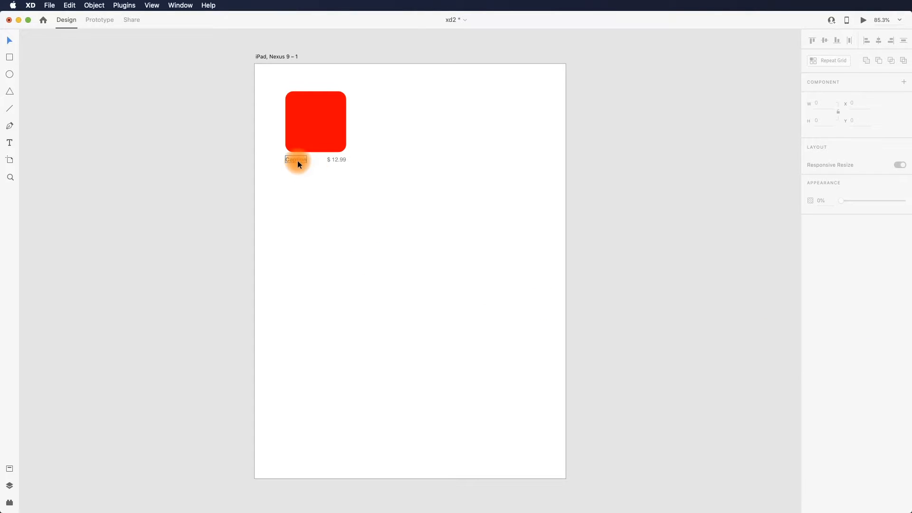
pyautogui.click(296, 159)
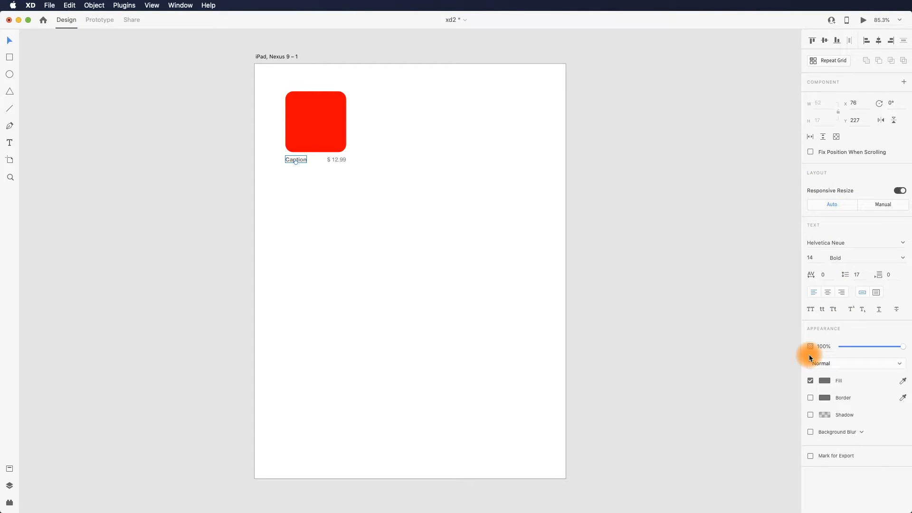
pyautogui.click(824, 380)
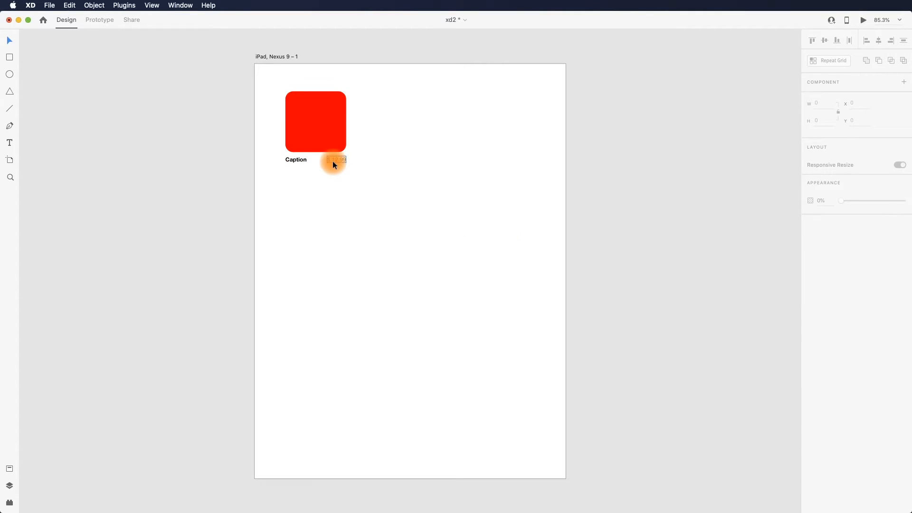
# Make the price label bold, blue and aligned to the square's right edge
pyautogui.click(336, 160)
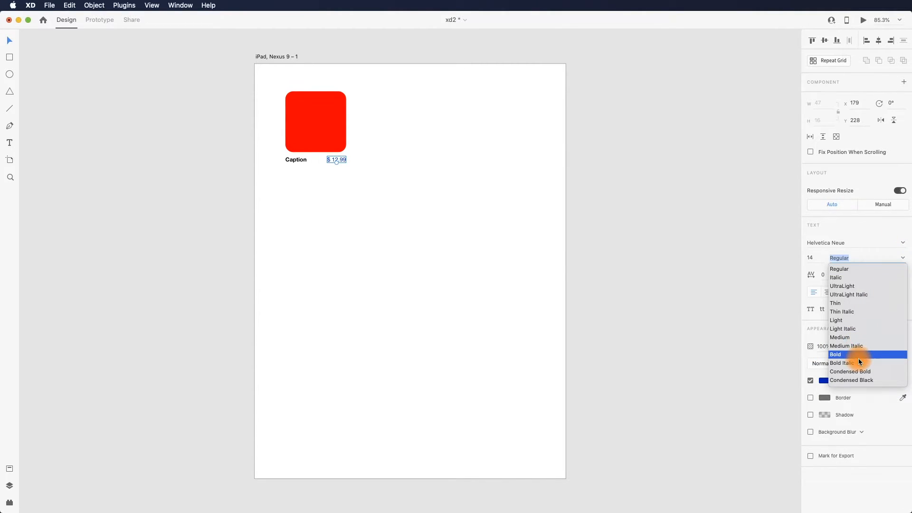
pyautogui.click(835, 354)
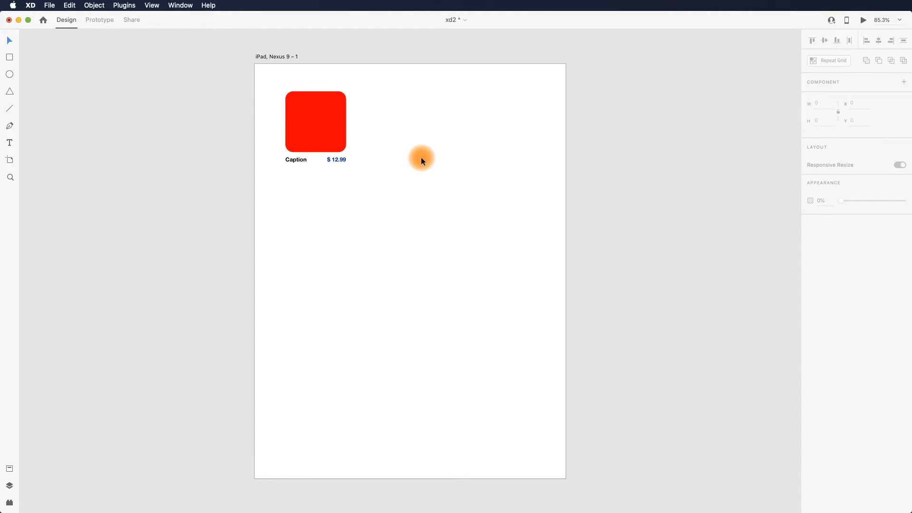
# Repeat the card into a 4-row × 3-column grid and widen the column and row gutters
pyautogui.click(315, 121)
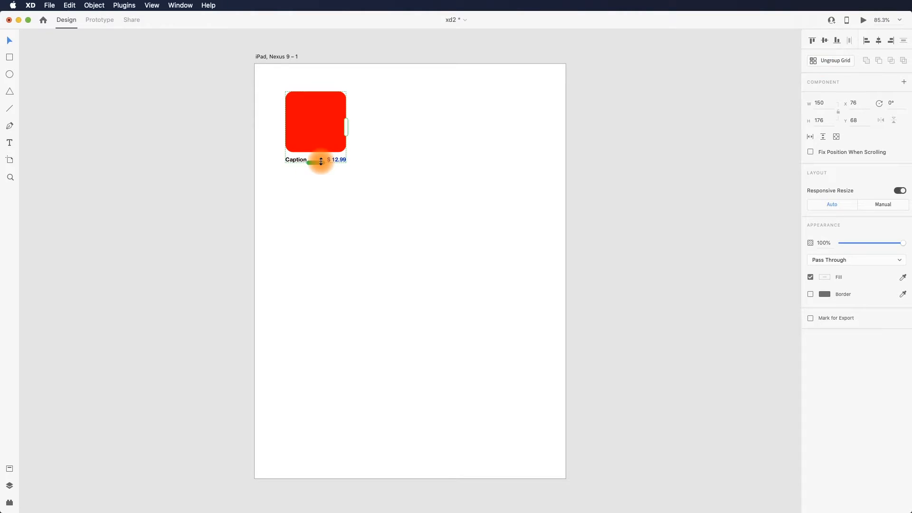
pyautogui.moveTo(320, 162); pyautogui.dragTo(353, 411)
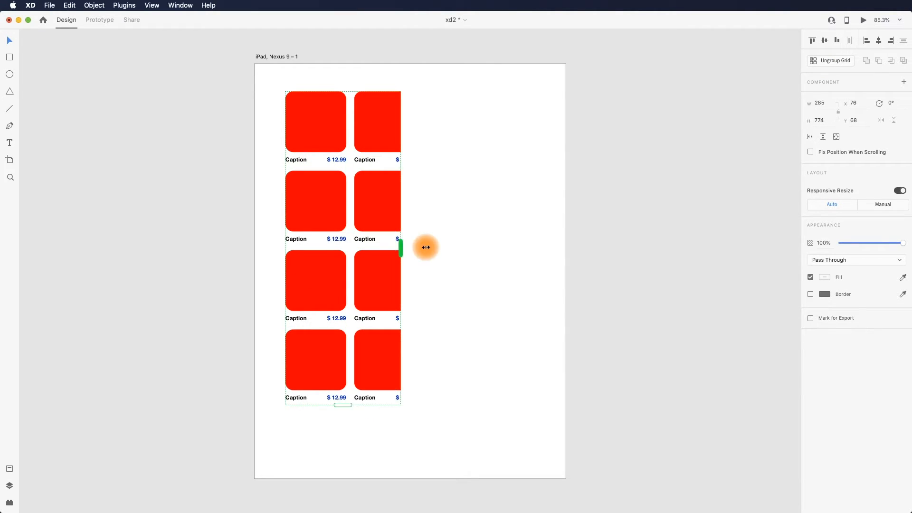
pyautogui.moveTo(401, 247); pyautogui.dragTo(490, 249)
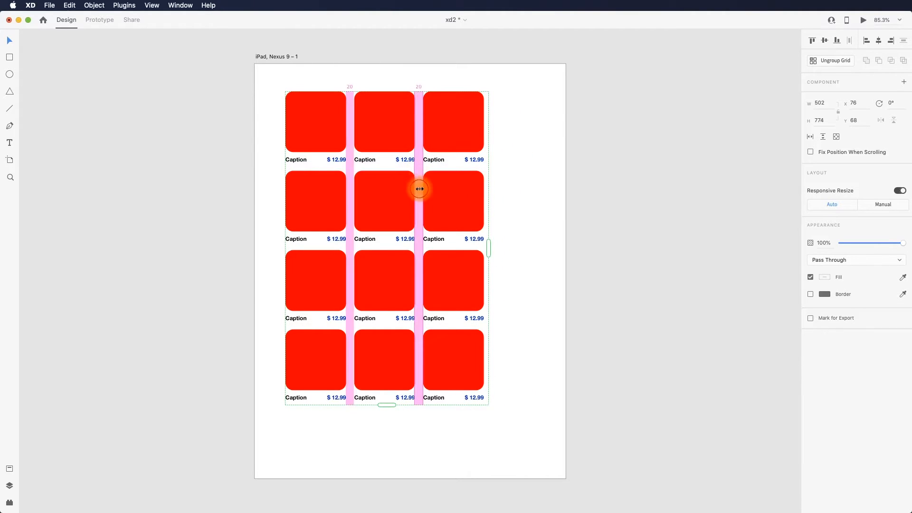
pyautogui.moveTo(419, 188); pyautogui.dragTo(482, 167)
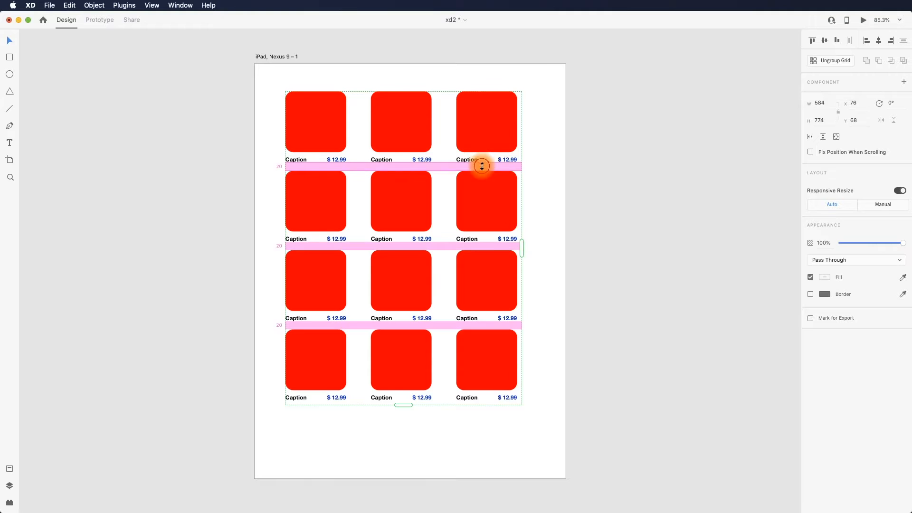
pyautogui.moveTo(481, 166); pyautogui.dragTo(482, 173)
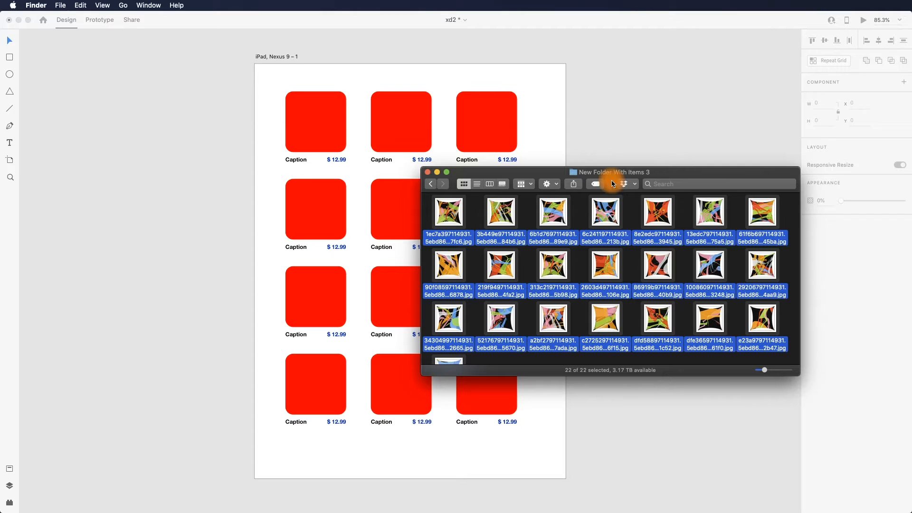
# Drag the selected product JPGs onto the grid so all twelve squares show different images
pyautogui.click(529, 211)
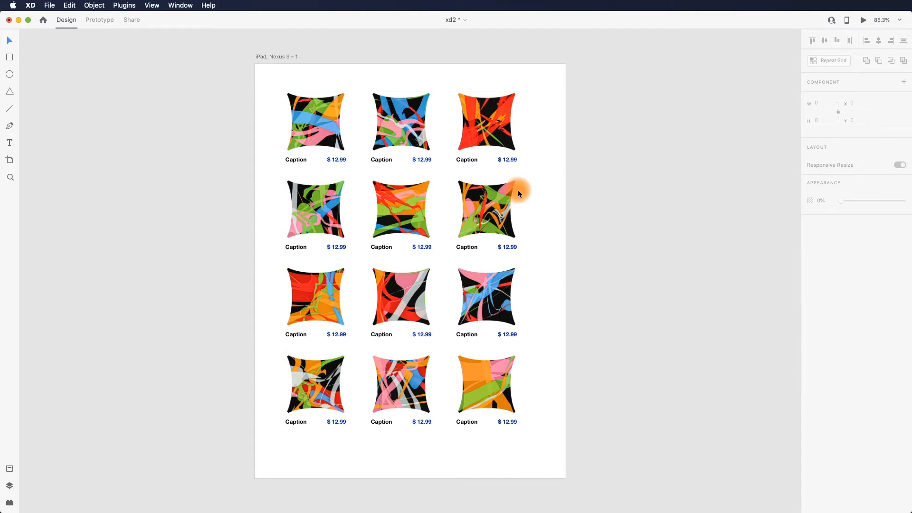
pyautogui.moveTo(590, 179)
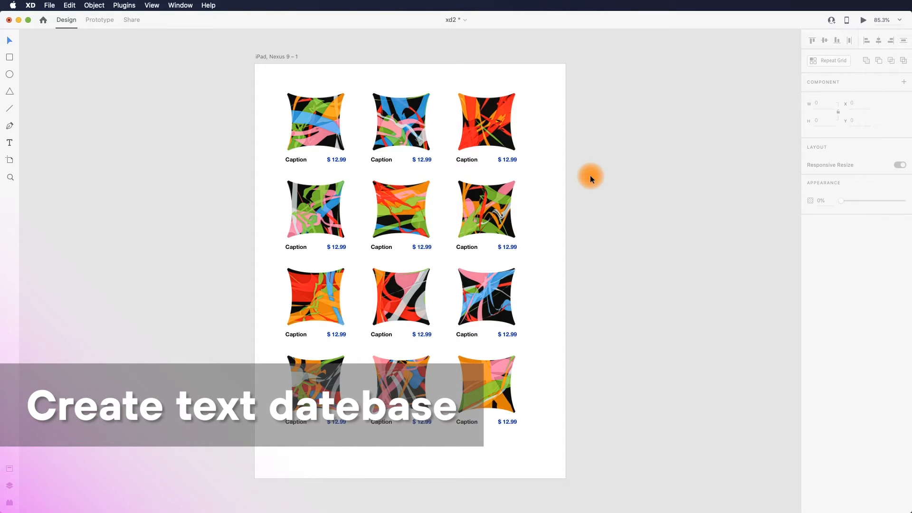
# List the prices 12.99, 11.99, 16.99, 32.99 and 22.99 on separate lines in a new document
pyautogui.write('te')
pyautogui.write('12')
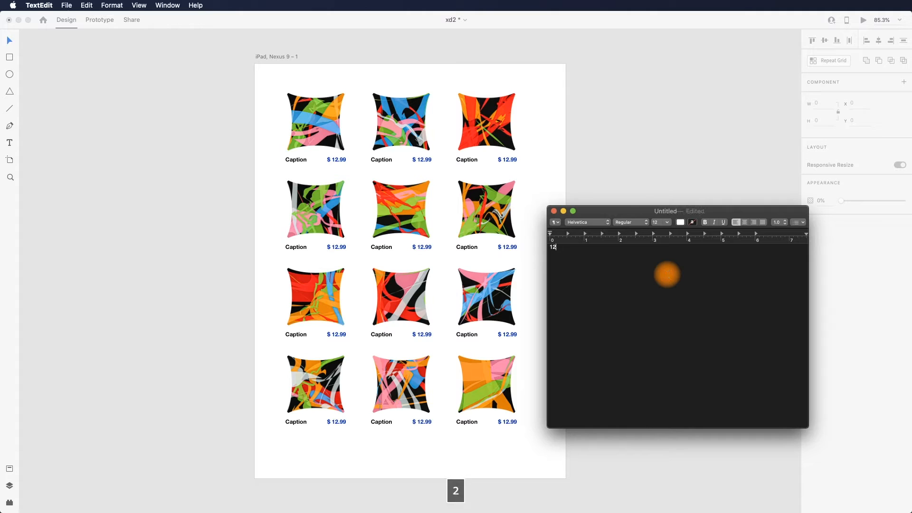
pyautogui.write('.99')
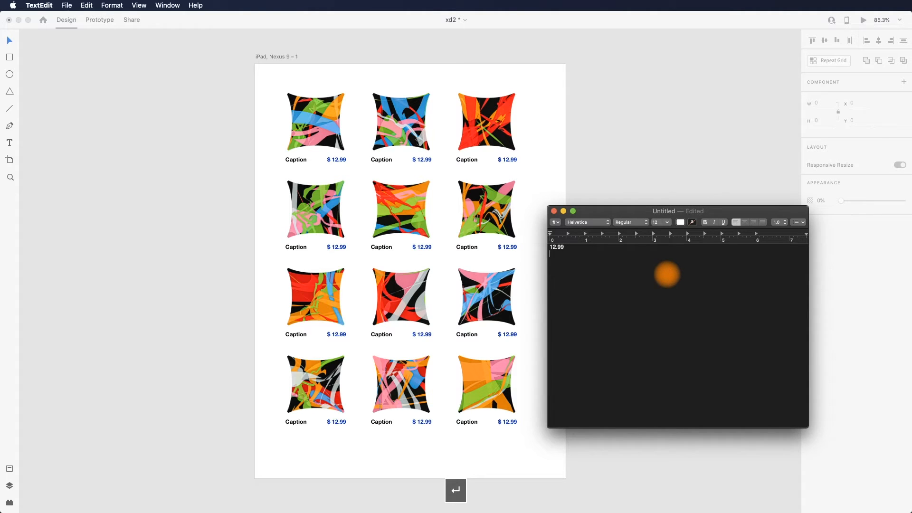
pyautogui.write('9')
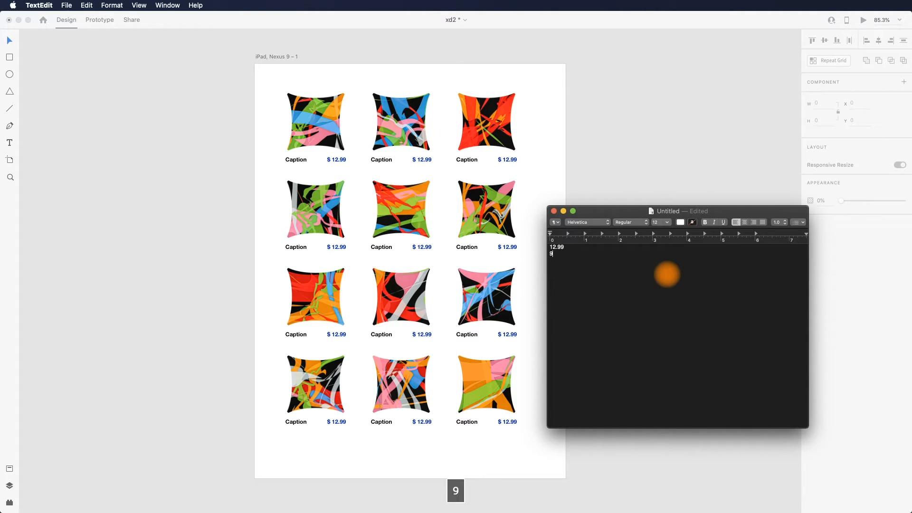
pyautogui.write('11.99')
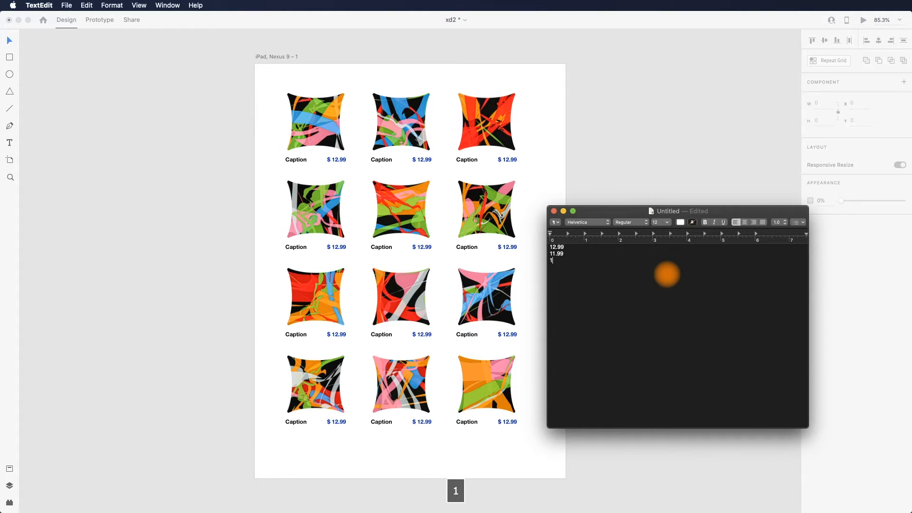
pyautogui.write('16.')
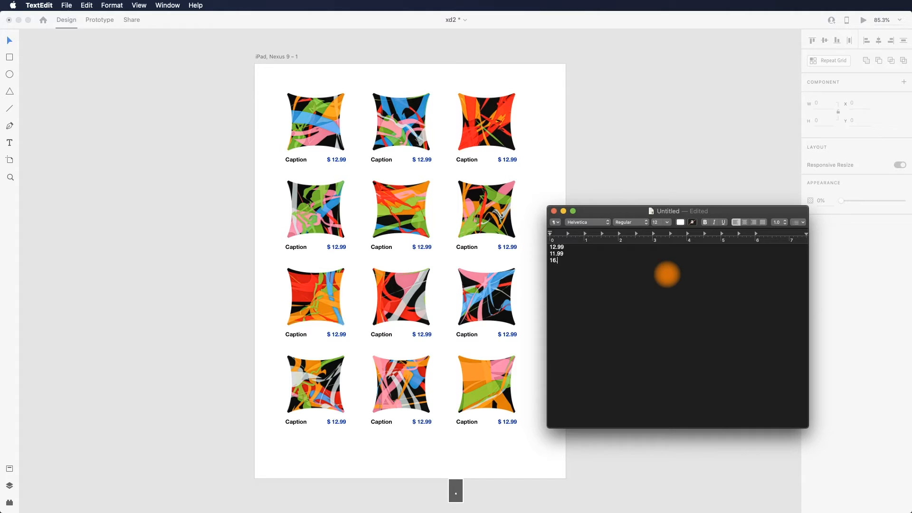
pyautogui.write('9')
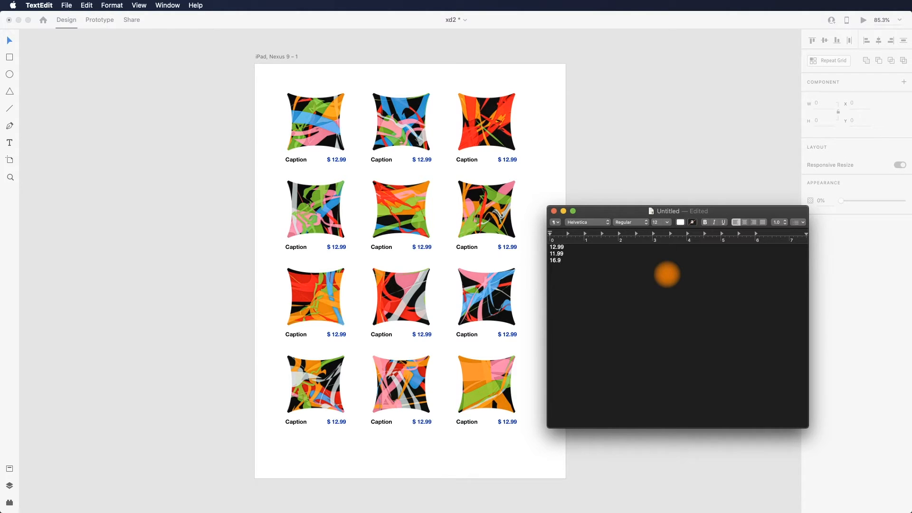
pyautogui.write('32.')
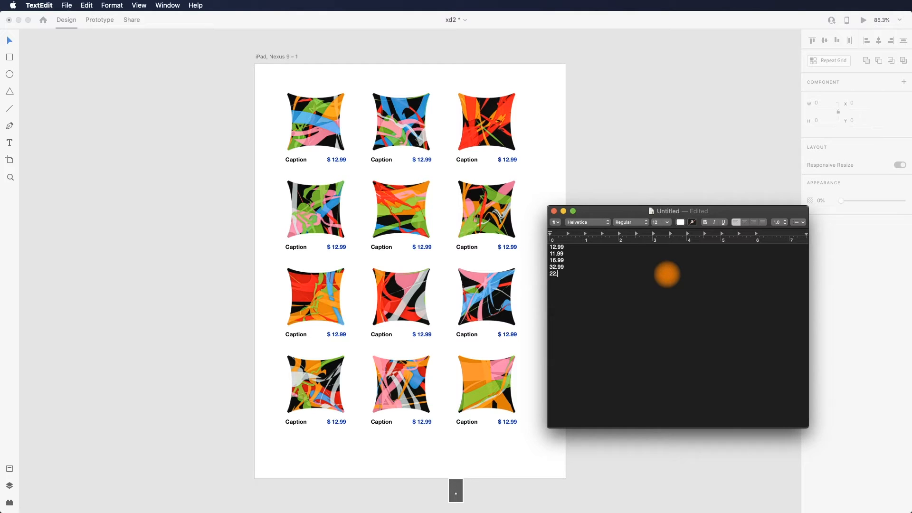
pyautogui.write('99')
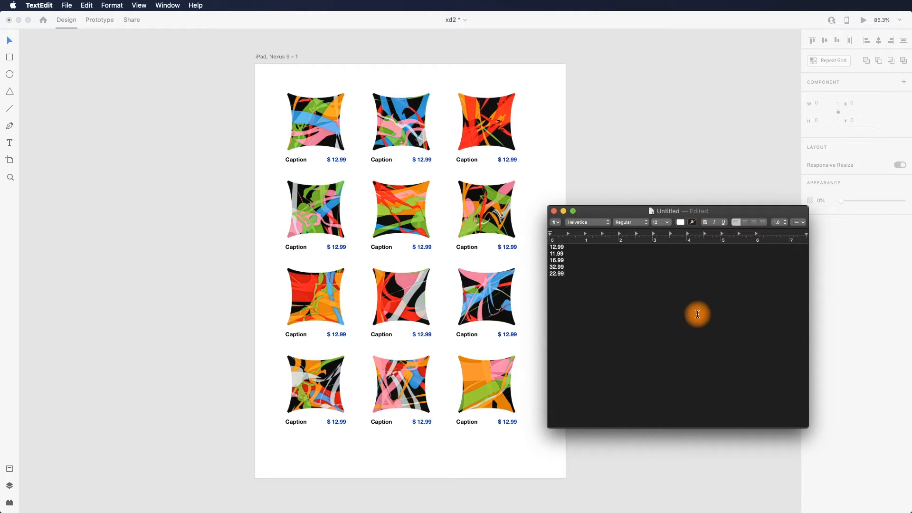
# Copy the five prices and paste them so the list repeats three times
pyautogui.press('cmd+c')
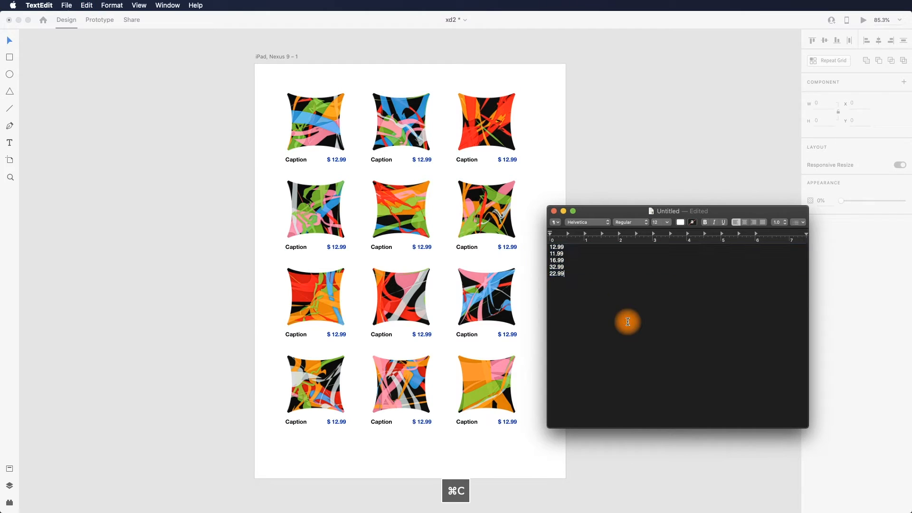
pyautogui.press('cmd+v')
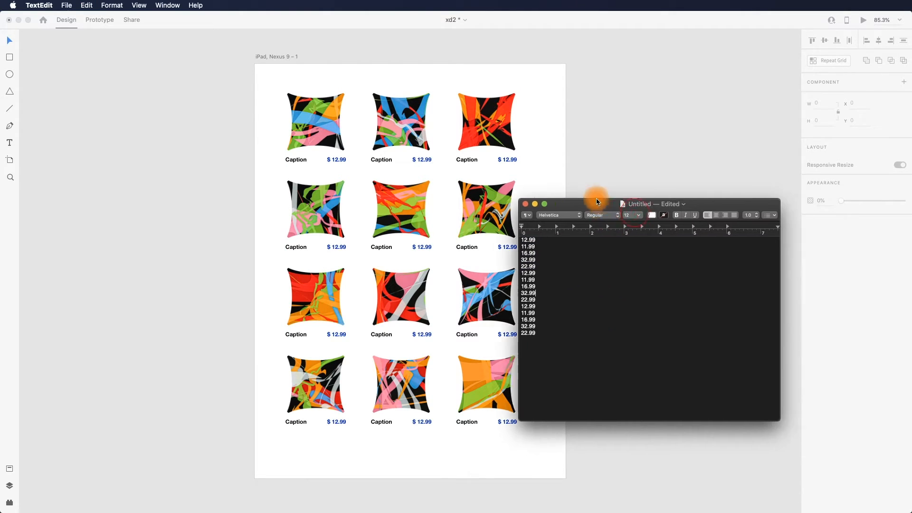
pyautogui.click(112, 5)
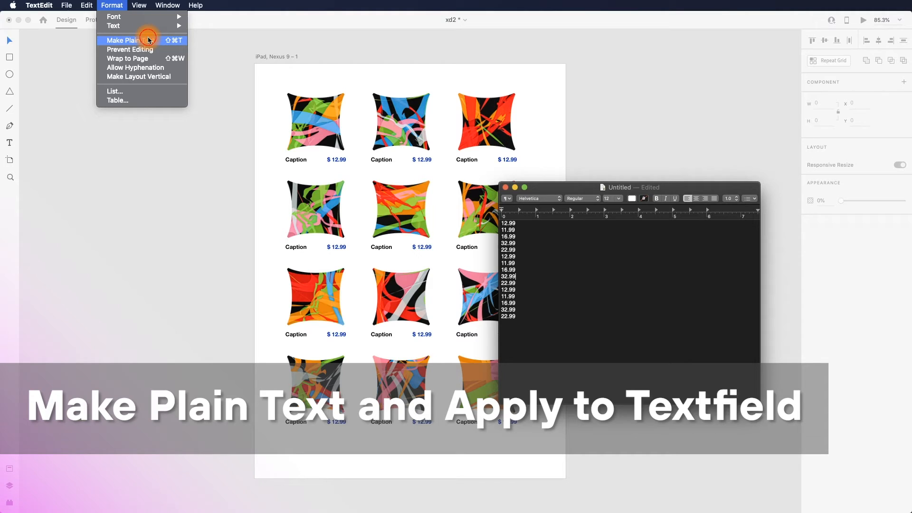
# Convert the price list to plain text
pyautogui.click(128, 40)
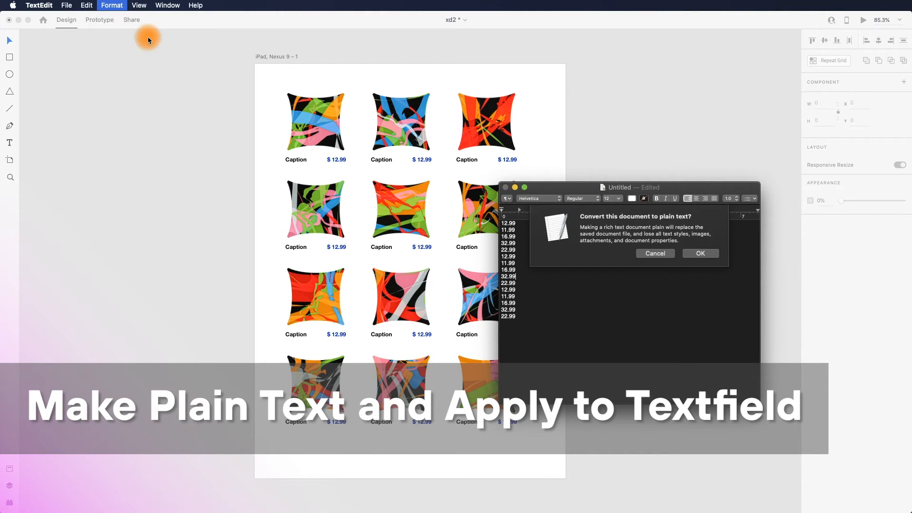
pyautogui.click(700, 253)
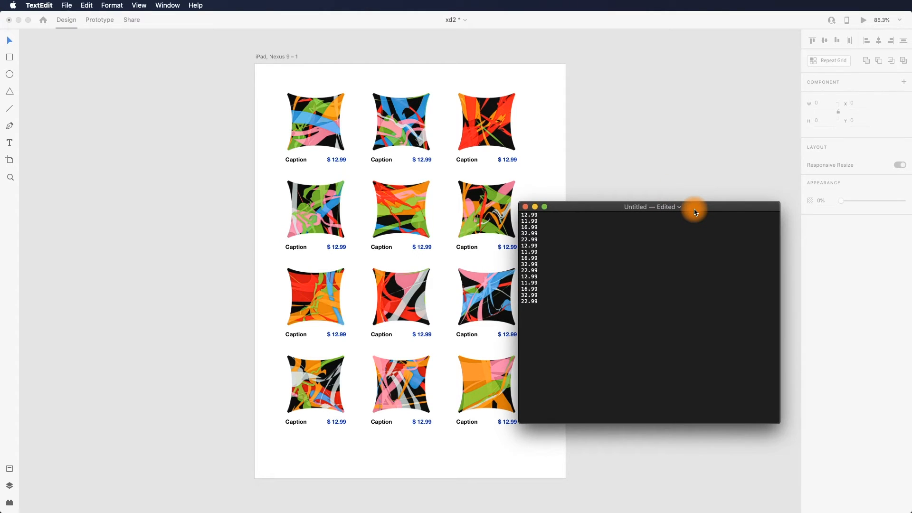
# Save the list, keeping the existing Untitled.txt and entering a new file name instead
pyautogui.press('cmd+s')
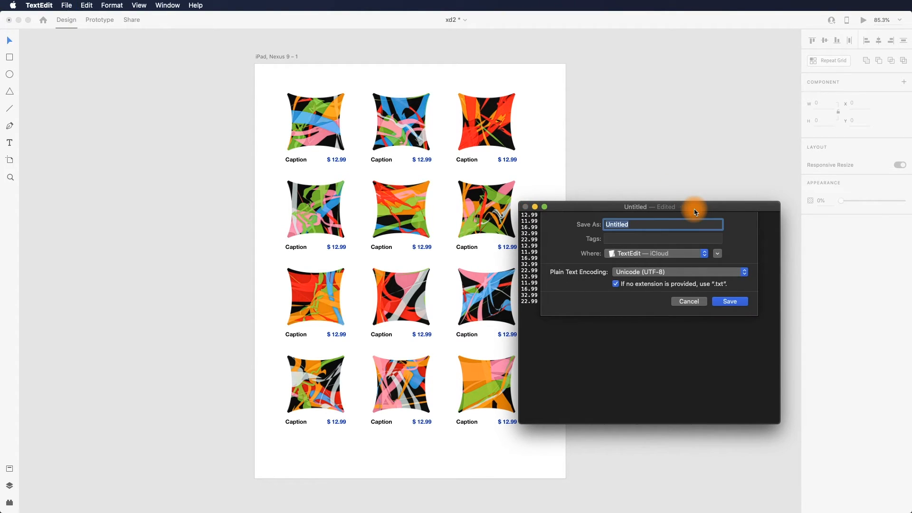
pyautogui.click(729, 301)
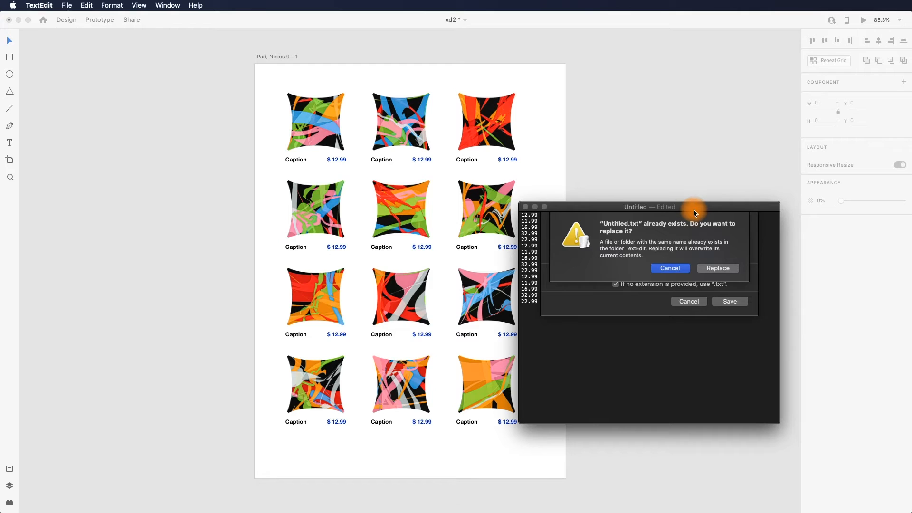
pyautogui.click(670, 268)
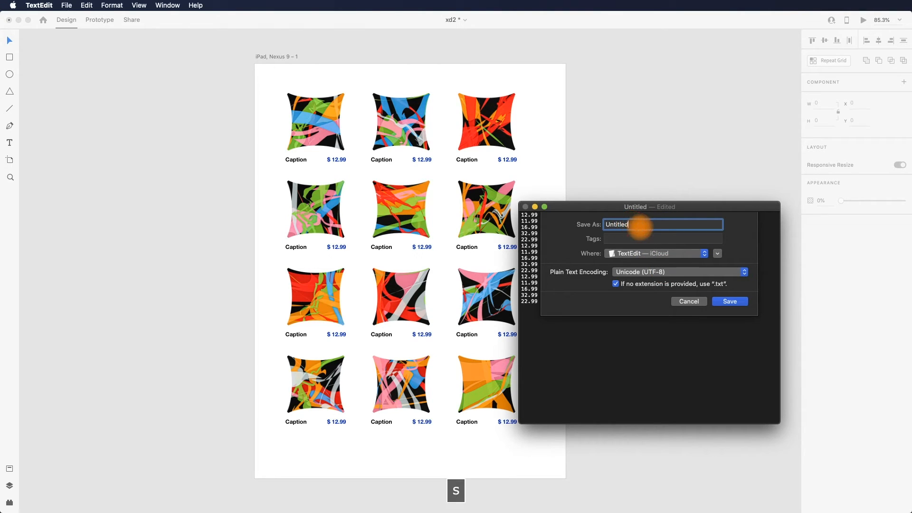
pyautogui.click(729, 301)
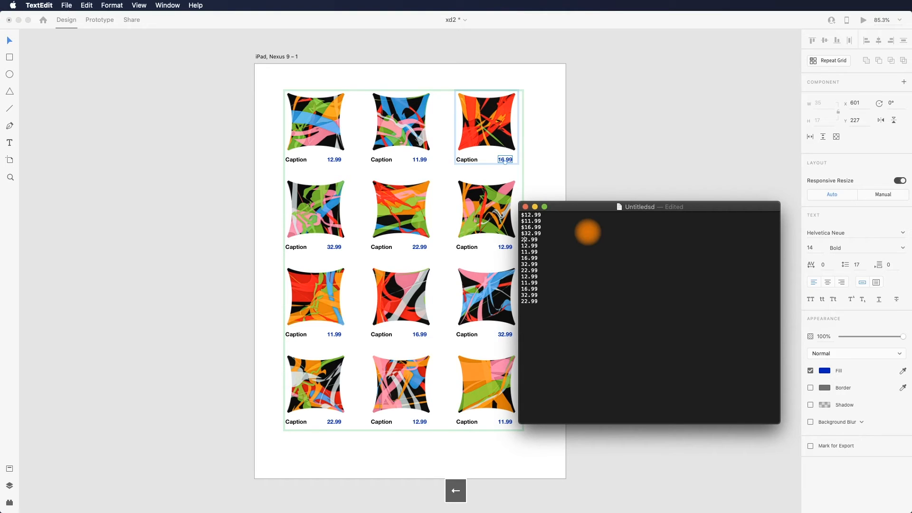
# Add $ signs to the prices (e.g. $22.99) so the grid's price fields show dollar amounts
pyautogui.write('$22.99')
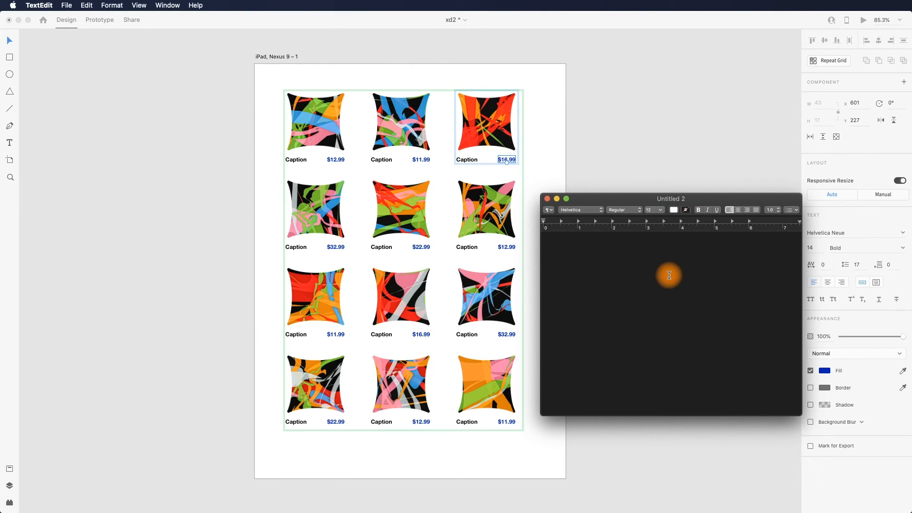
# List Sunday, Monday and Tuesday in a new document and repeat them several times
pyautogui.write('S')
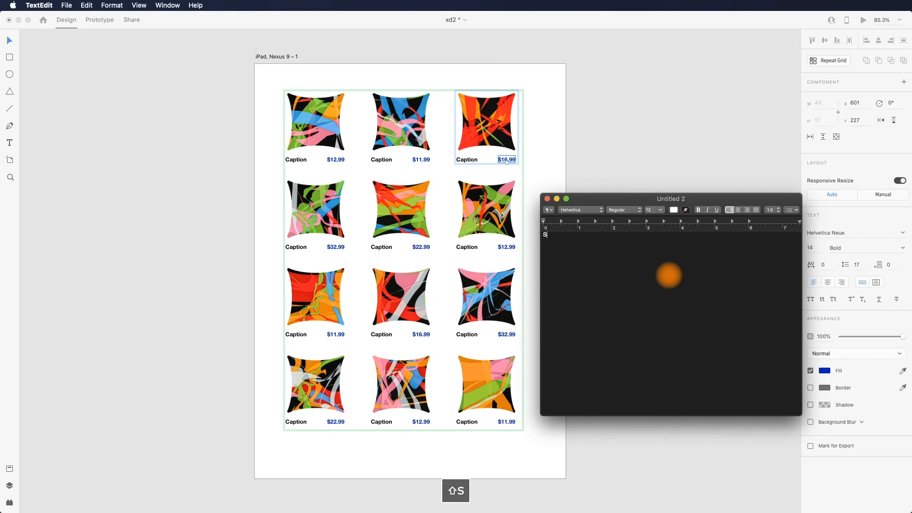
pyautogui.write('unday')
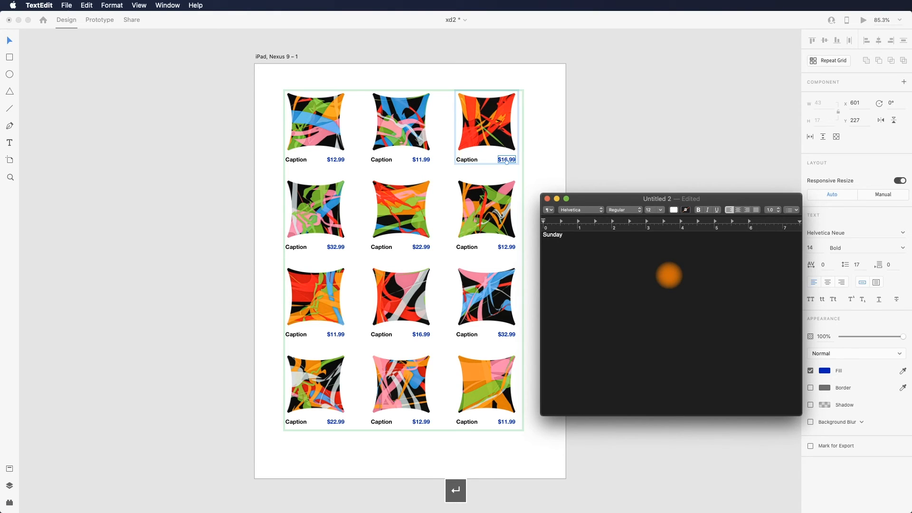
pyautogui.write('Monday')
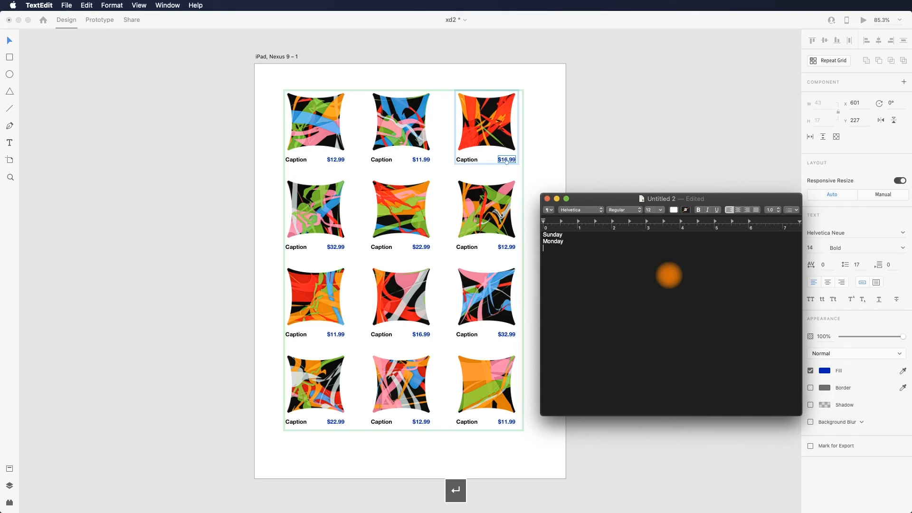
pyautogui.write('Tuesday')
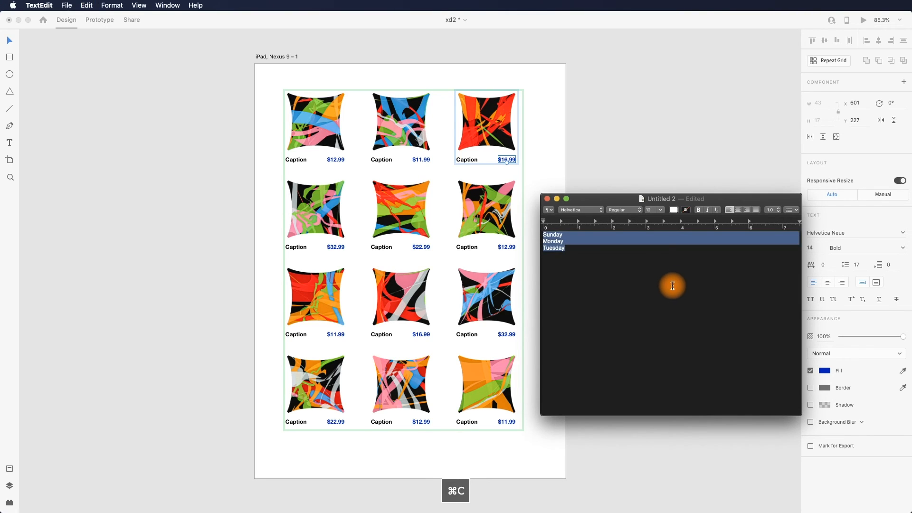
pyautogui.click(112, 5)
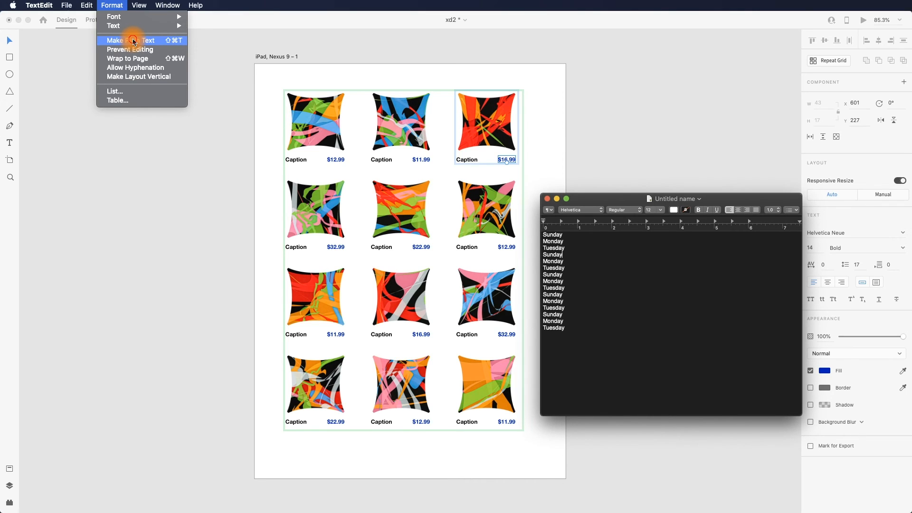
# Convert the days document to plain text
pyautogui.click(134, 40)
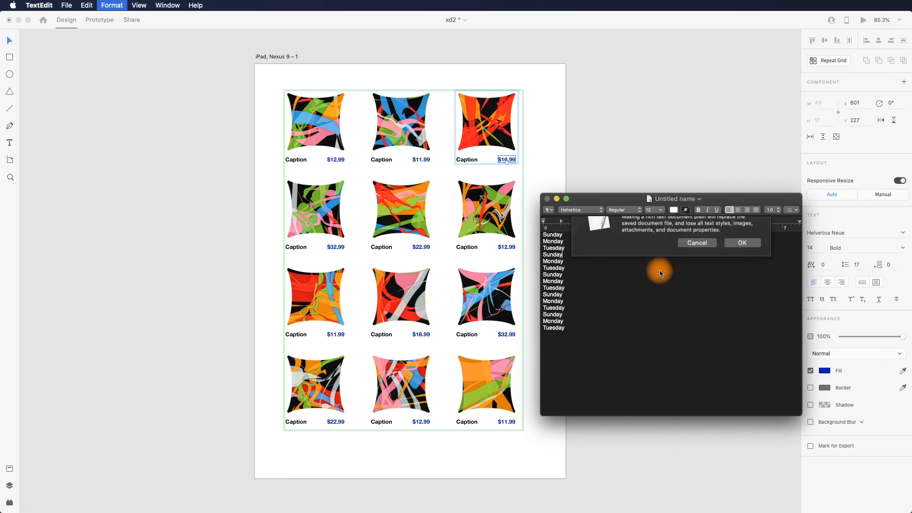
pyautogui.click(742, 242)
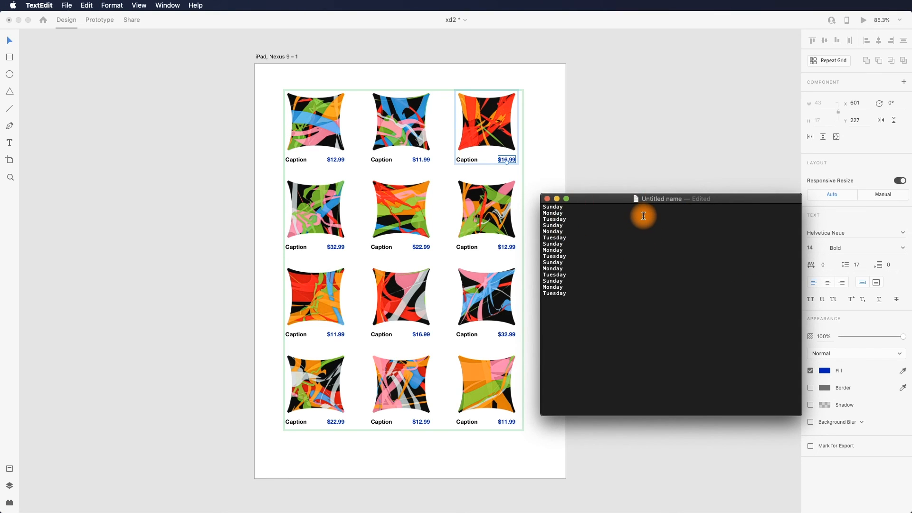